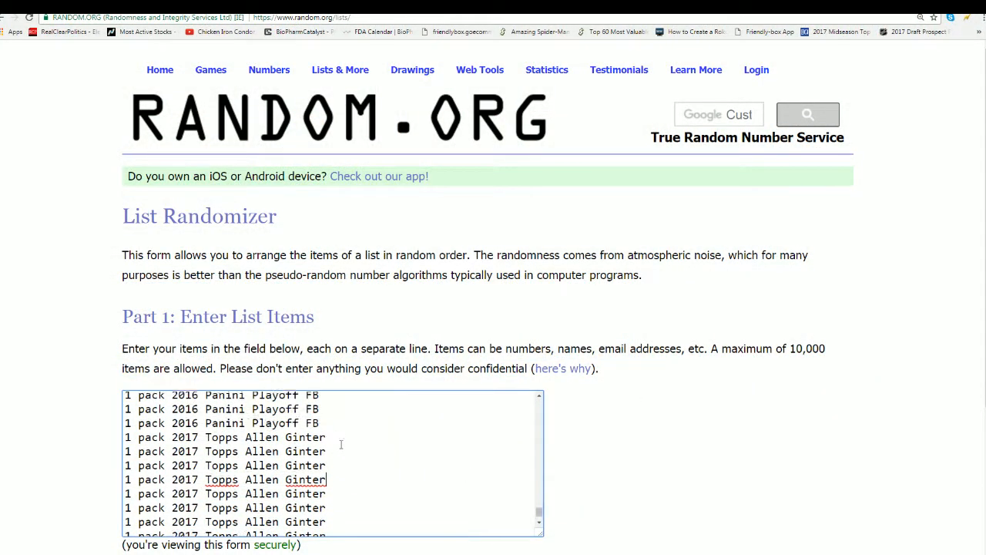
# Randomize the 149-item prize list and reshuffle it three more times
pyautogui.scroll(-3)
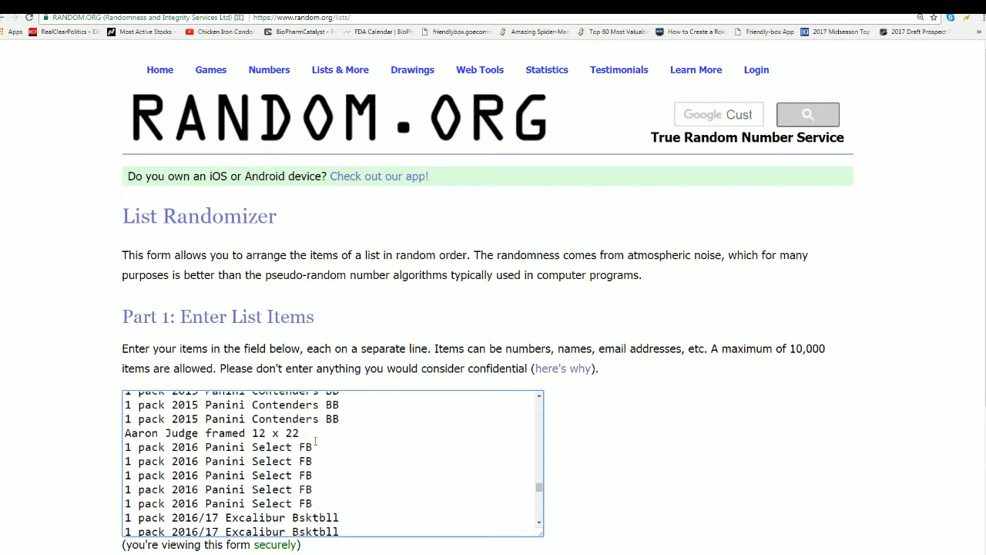
pyautogui.scroll(3)
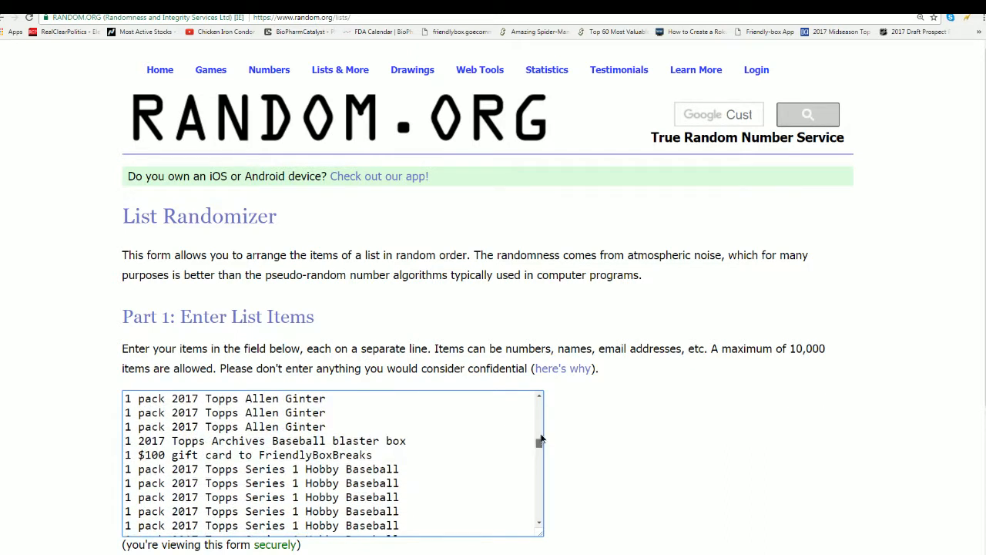
pyautogui.scroll(-3)
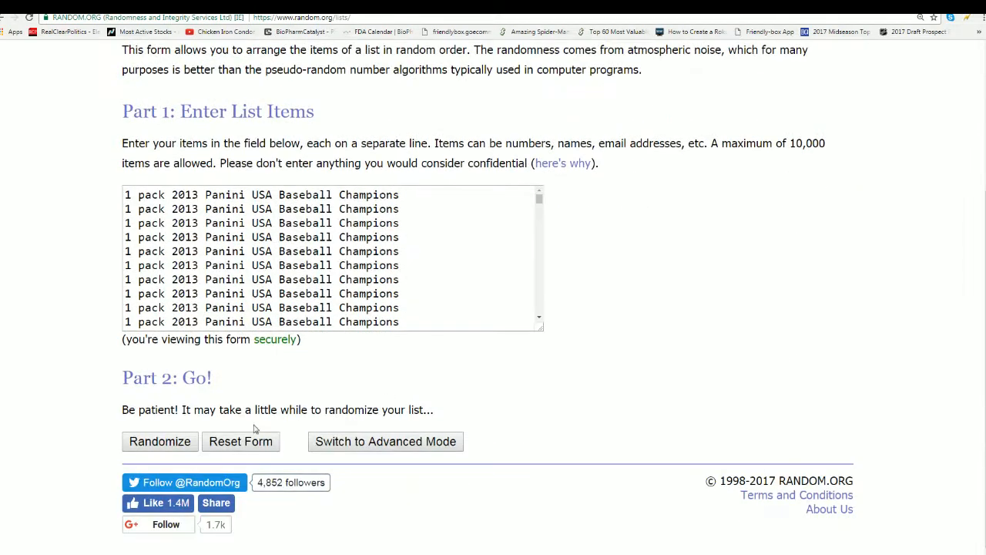
pyautogui.click(160, 441)
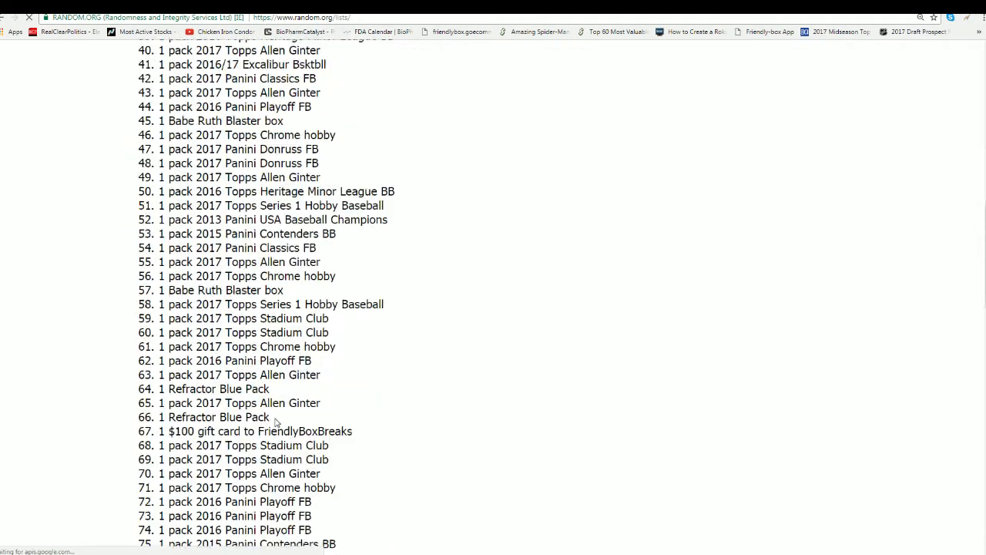
pyautogui.scroll(-3)
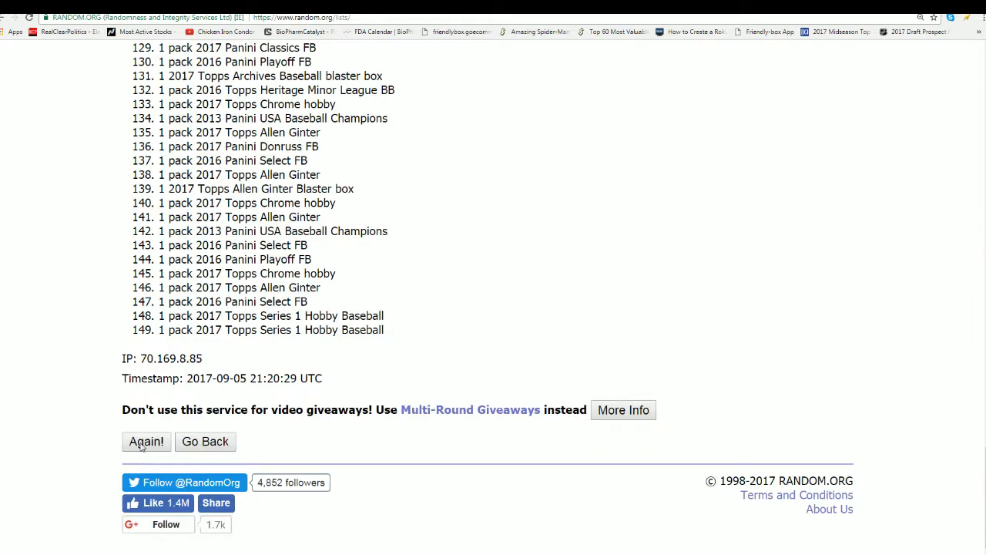
pyautogui.click(147, 440)
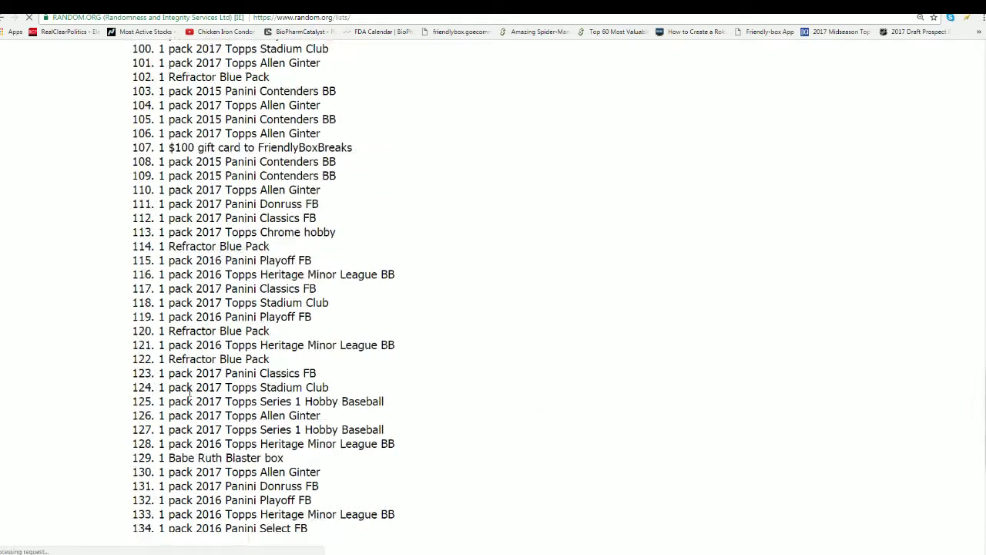
pyautogui.scroll(-3)
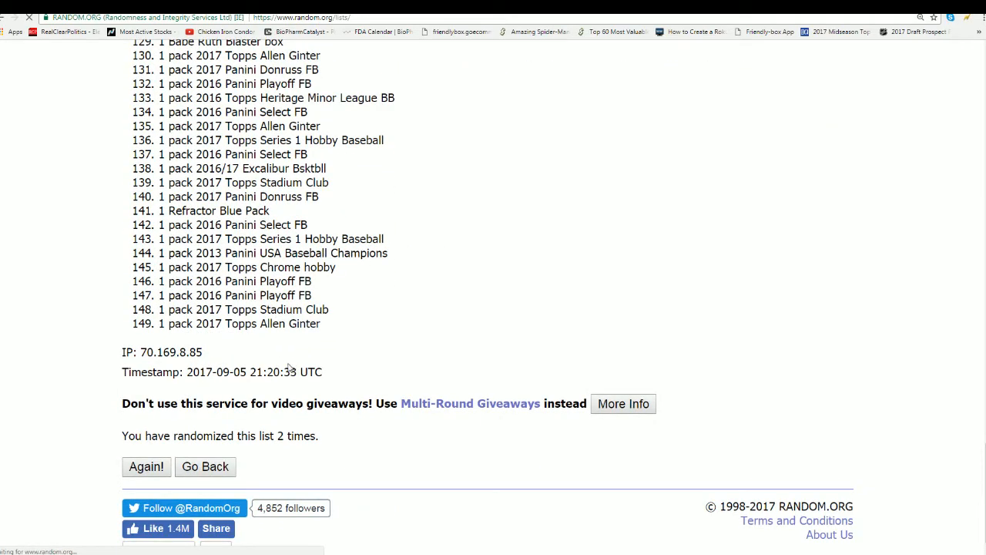
pyautogui.click(144, 465)
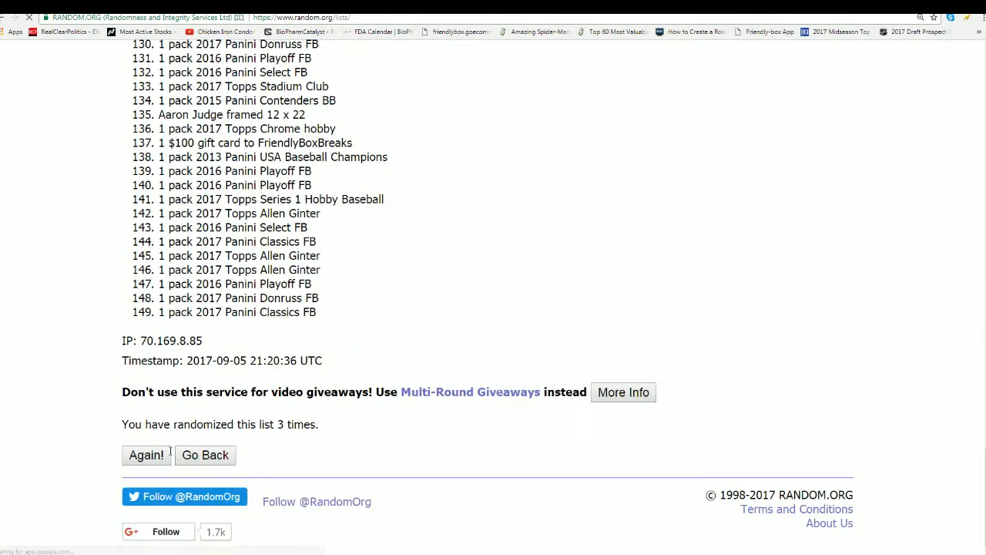
pyautogui.click(145, 455)
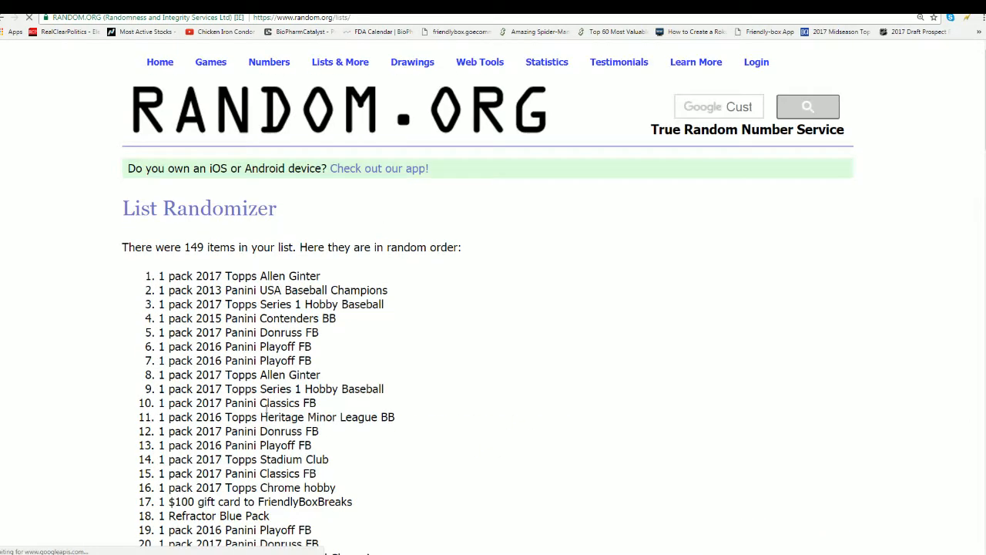
# Reshuffle twice more, then highlight the top two results headed by a 2013 Panini pack
pyautogui.scroll(-3)
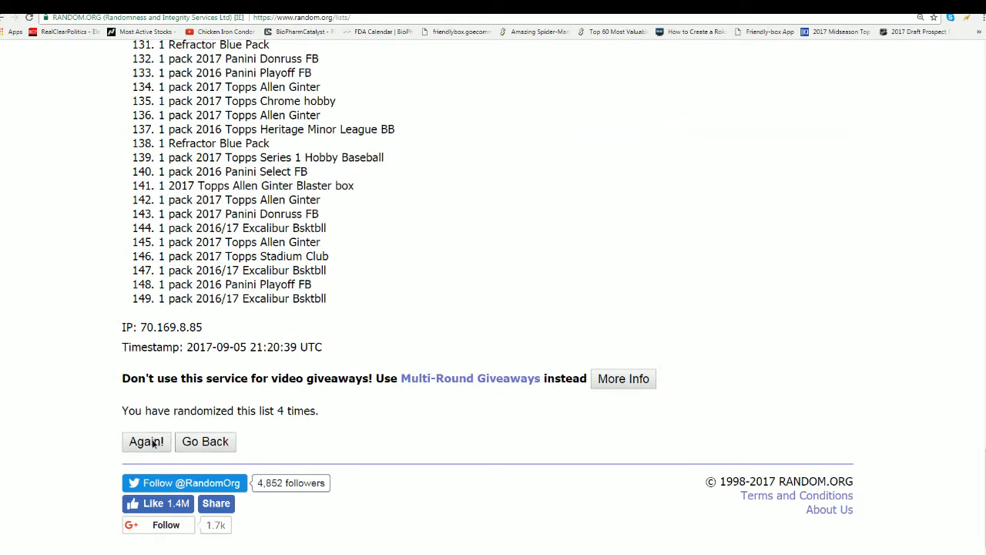
pyautogui.click(145, 440)
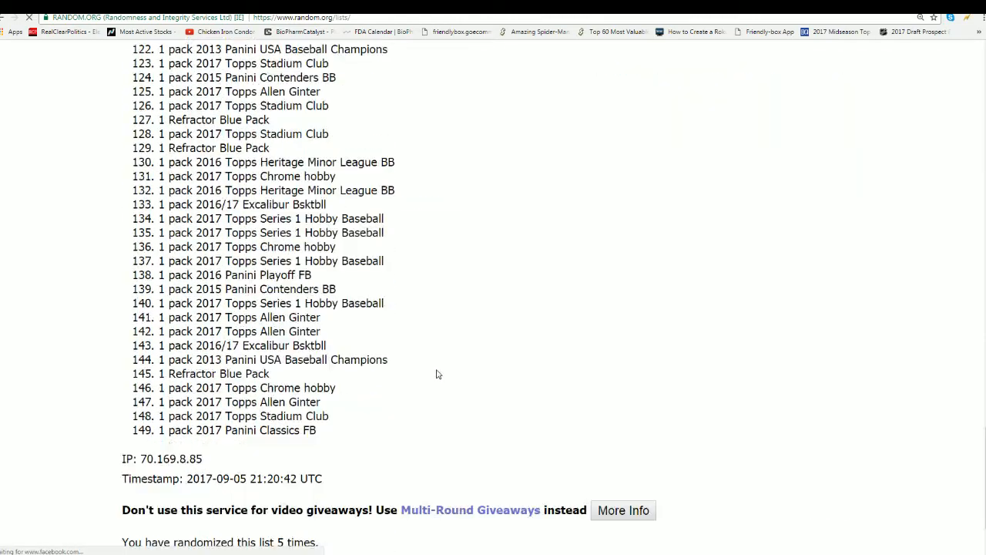
pyautogui.scroll(3)
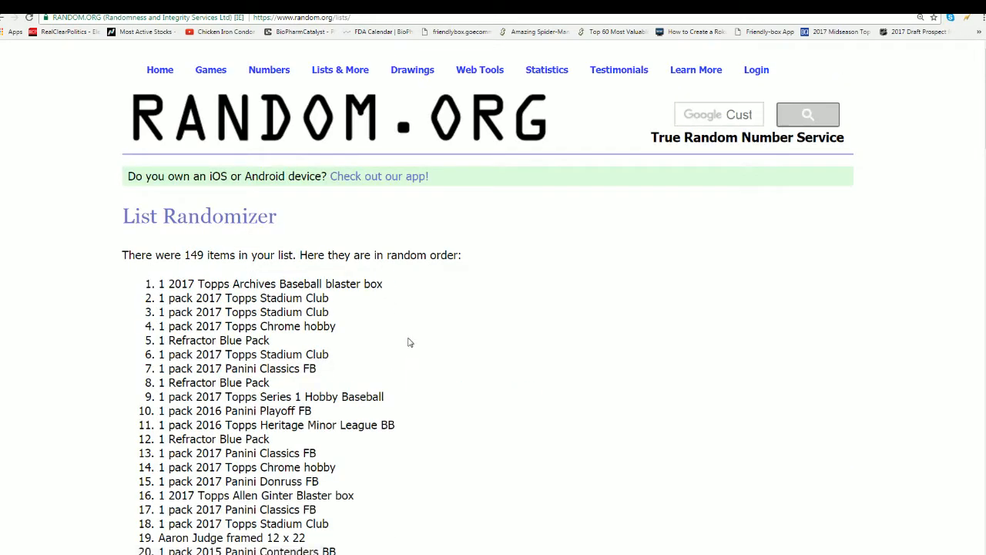
pyautogui.scroll(-3)
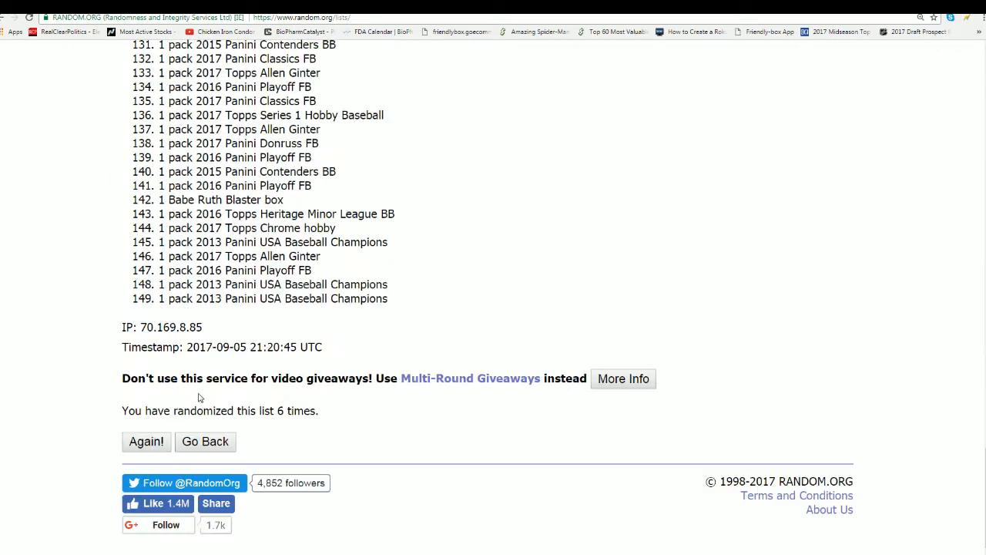
pyautogui.click(146, 441)
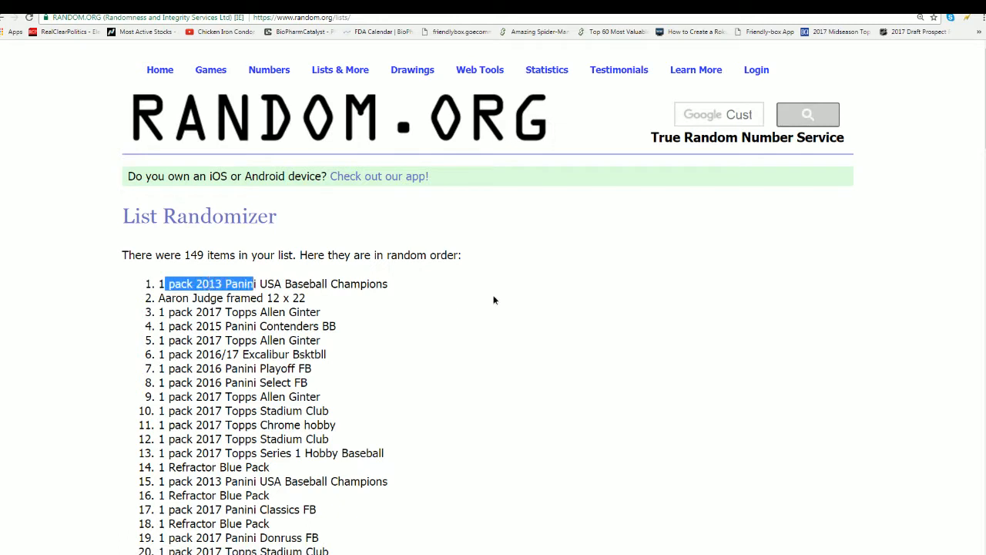
pyautogui.moveTo(167, 284); pyautogui.dragTo(306, 299)
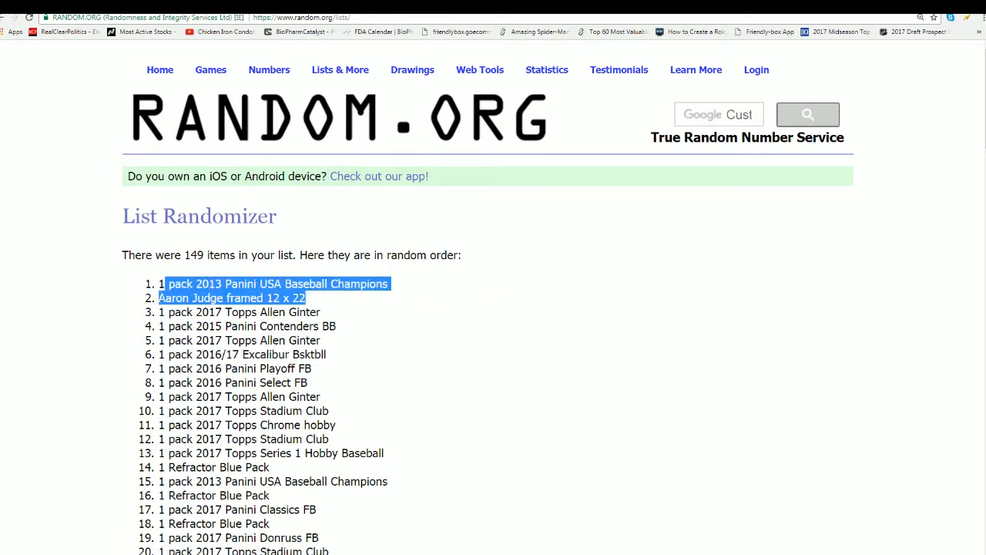